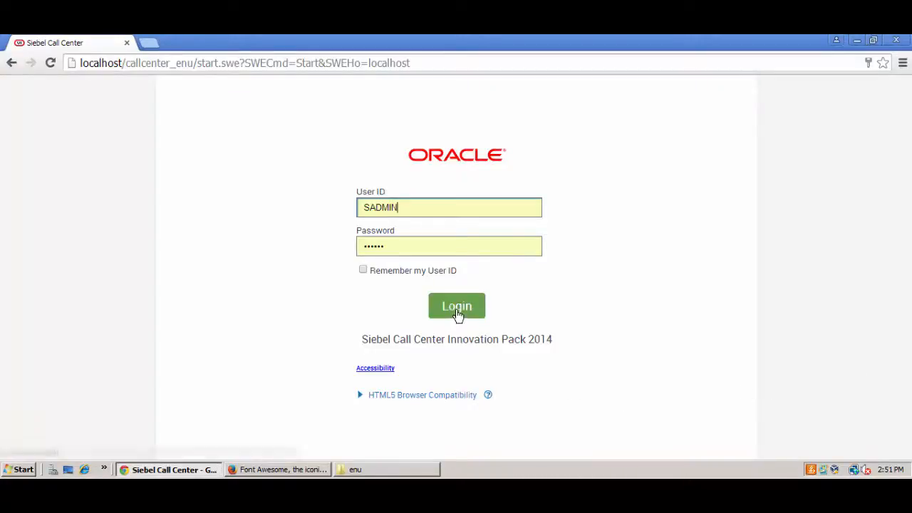
Sign in as SADMIN to reach the Siebel Call Center home page.
{"action": "left_click", "coordinate": [456, 305]}
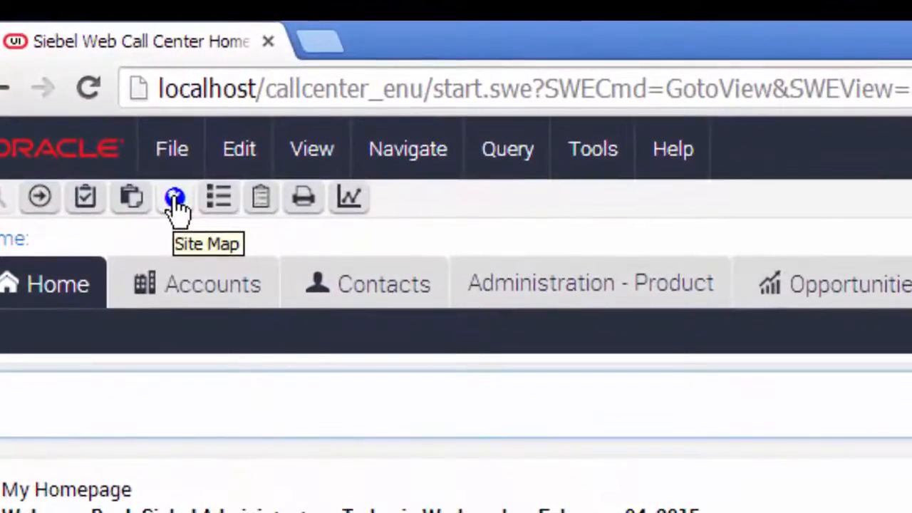
{"action": "mouse_move", "coordinate": [321, 285]}
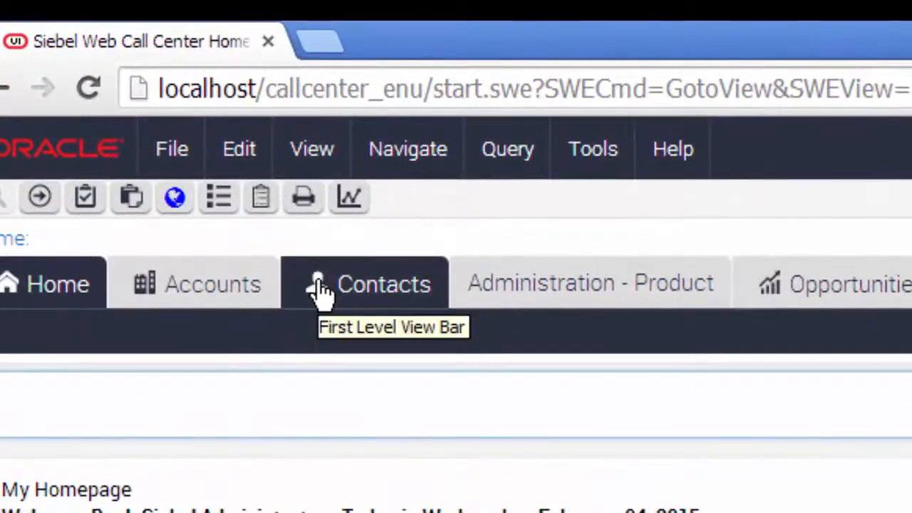
Inspect the Quick Print toolbar icon and expand its span markup.
{"action": "right_click", "coordinate": [302, 197]}
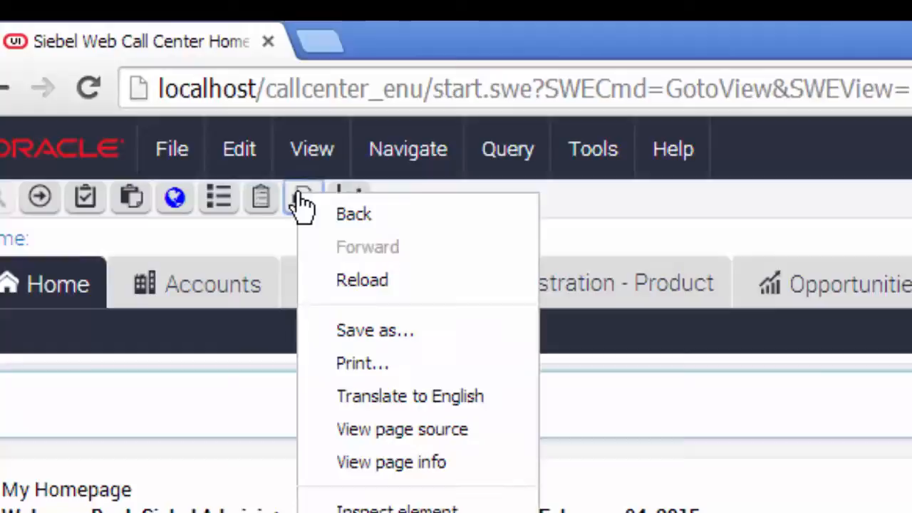
{"action": "left_click", "coordinate": [396, 506]}
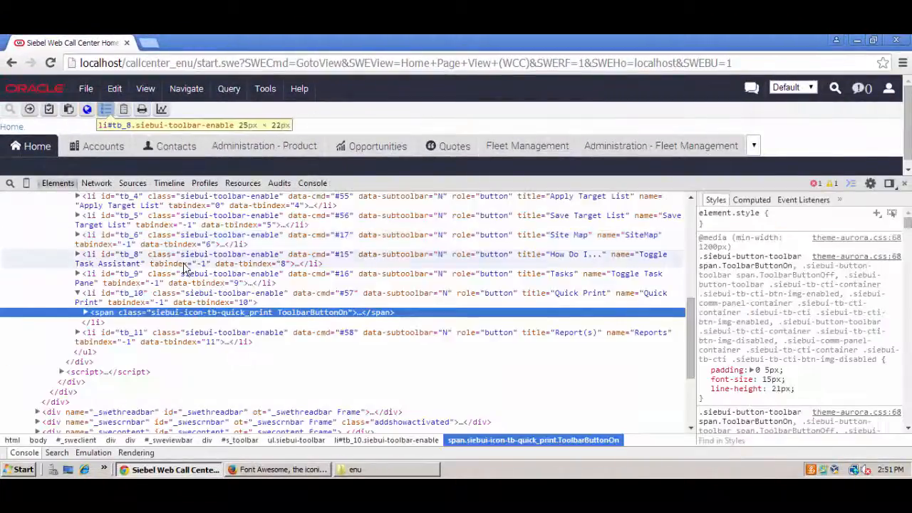
{"action": "left_click", "coordinate": [85, 312]}
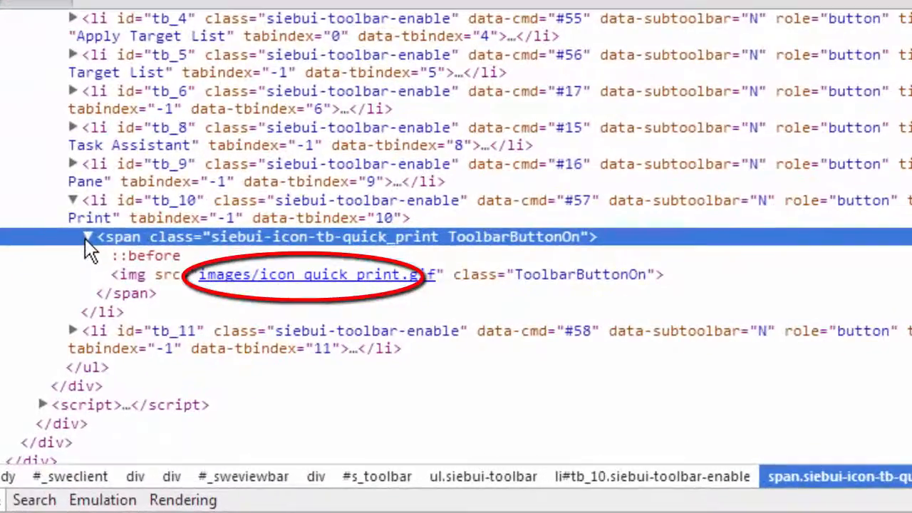
{"action": "mouse_move", "coordinate": [316, 285]}
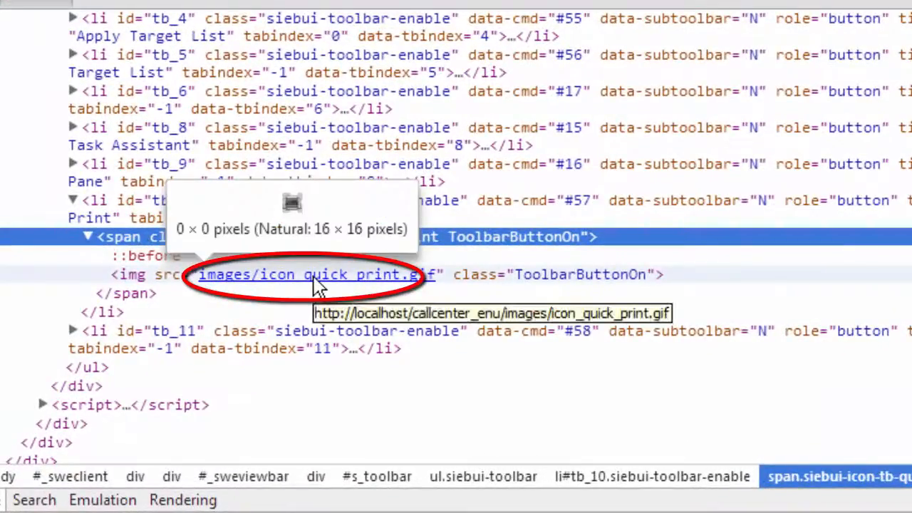
Open the Quick Print icon's image src link in a new tab.
{"action": "right_click", "coordinate": [313, 274]}
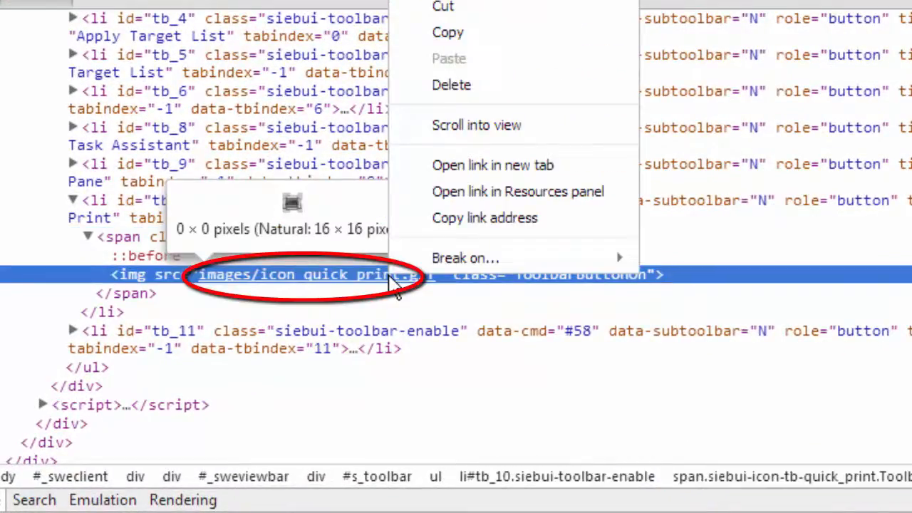
{"action": "mouse_move", "coordinate": [513, 166]}
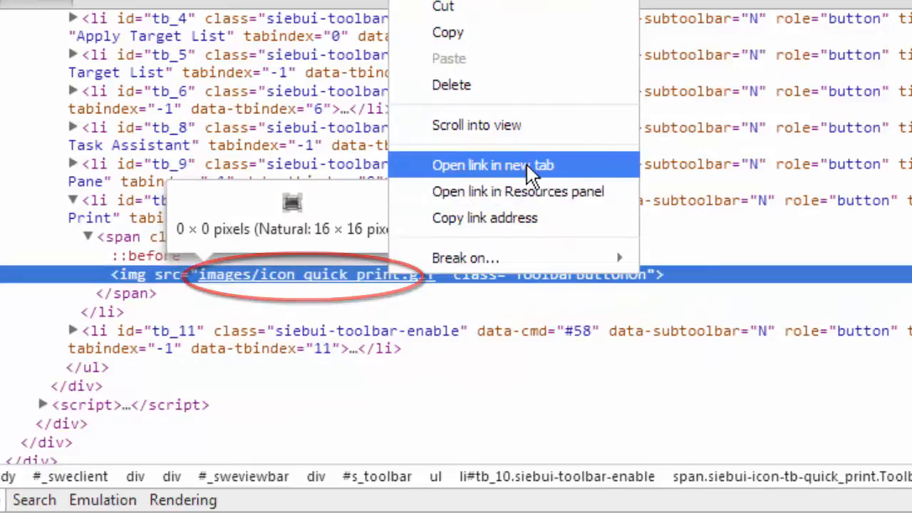
{"action": "left_click", "coordinate": [493, 165]}
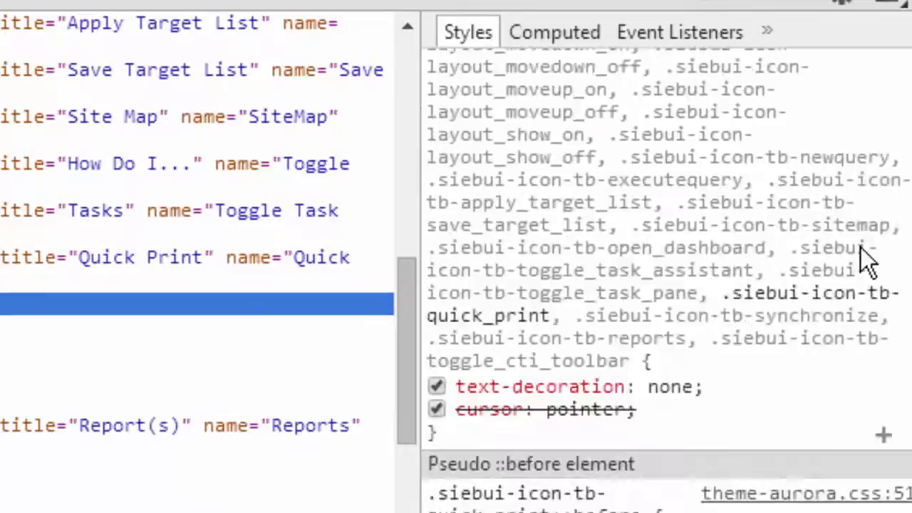
Toggle the Quick Print ::before content property on and off to compare the glyph.
{"action": "scroll", "scroll_direction": "down", "scroll_amount": 3}
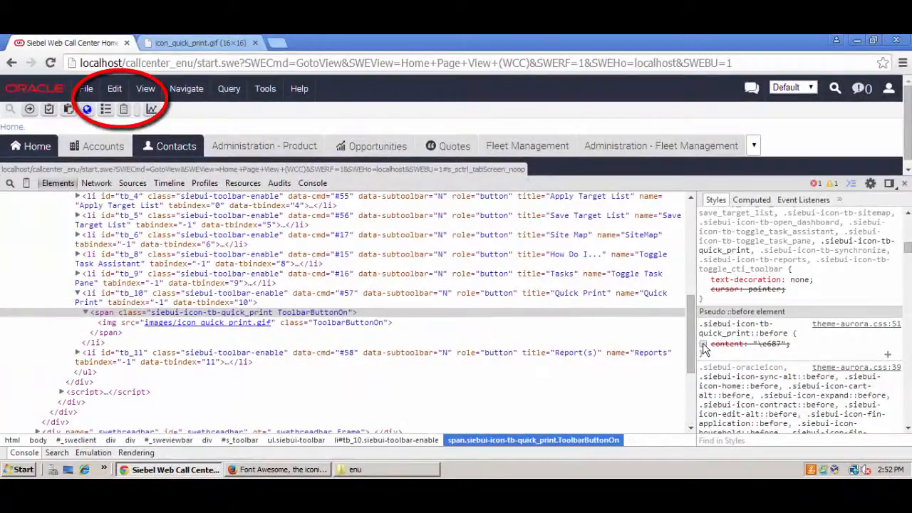
{"action": "left_click", "coordinate": [86, 312]}
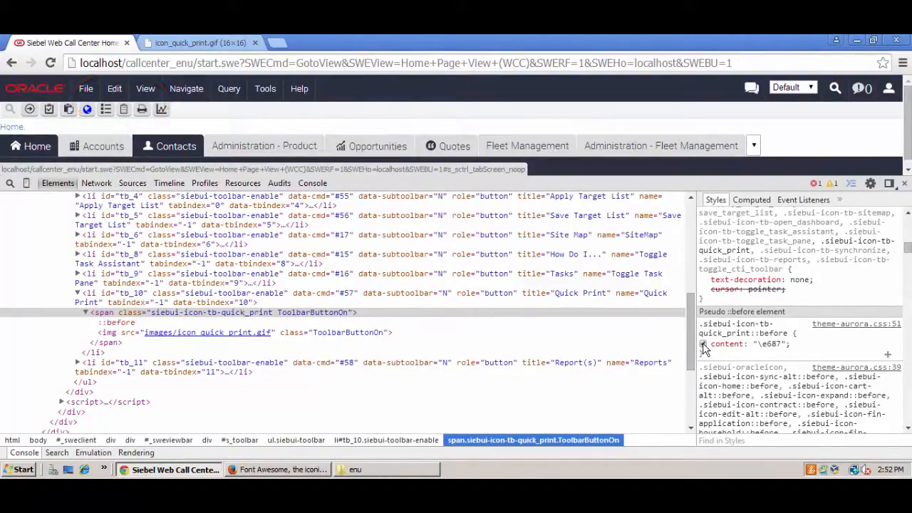
{"action": "left_click", "coordinate": [282, 469]}
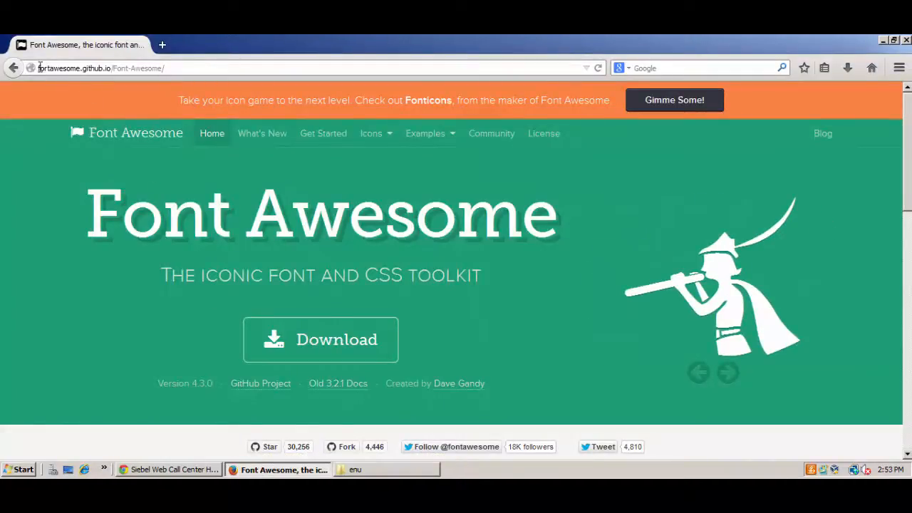
Go to the Font Awesome icon gallery via Icons > The Icons.
{"action": "left_click", "coordinate": [100, 68]}
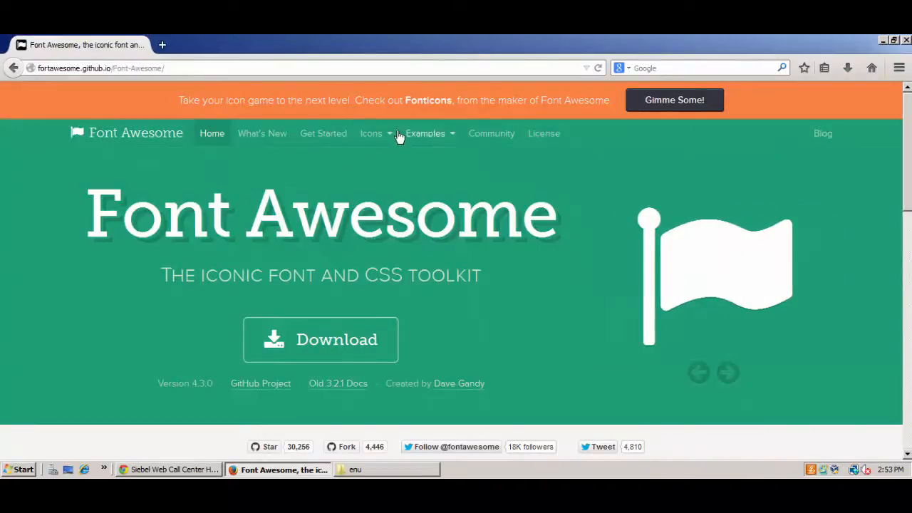
{"action": "left_click", "coordinate": [370, 133]}
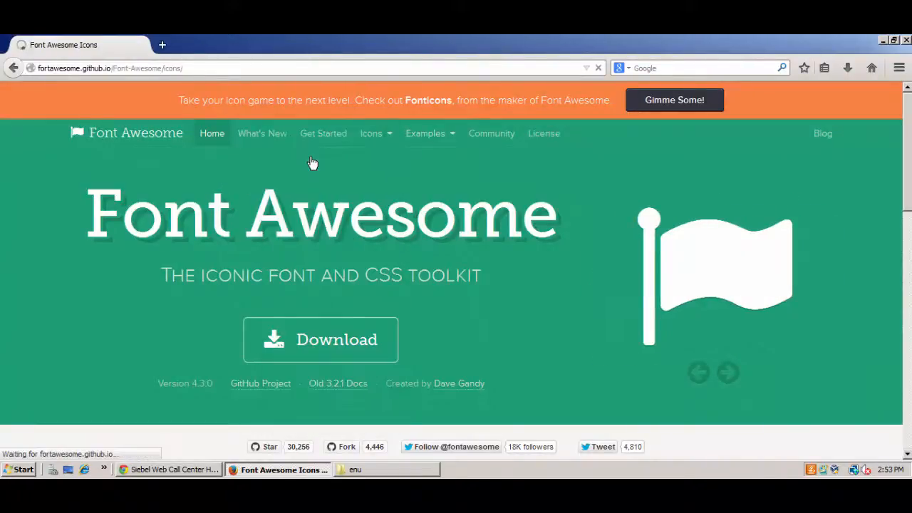
{"action": "left_click", "coordinate": [371, 134]}
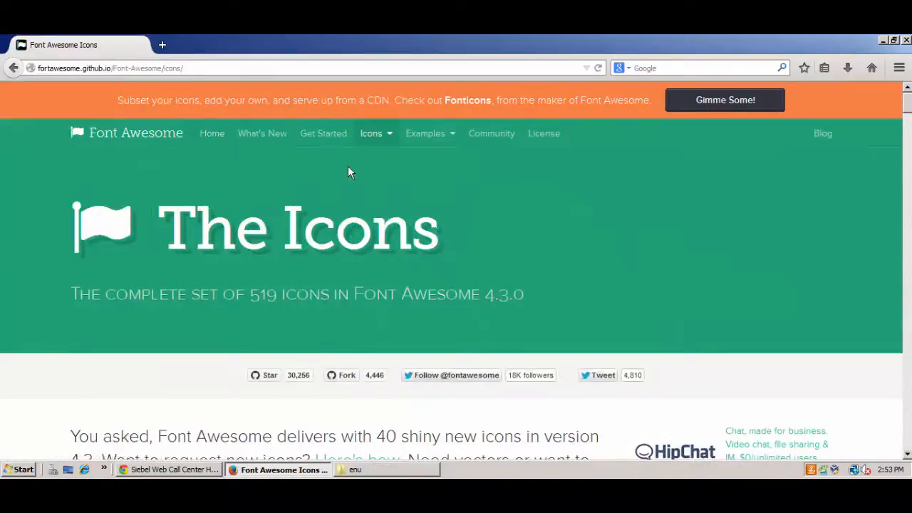
{"action": "scroll", "scroll_direction": "down", "scroll_amount": 3}
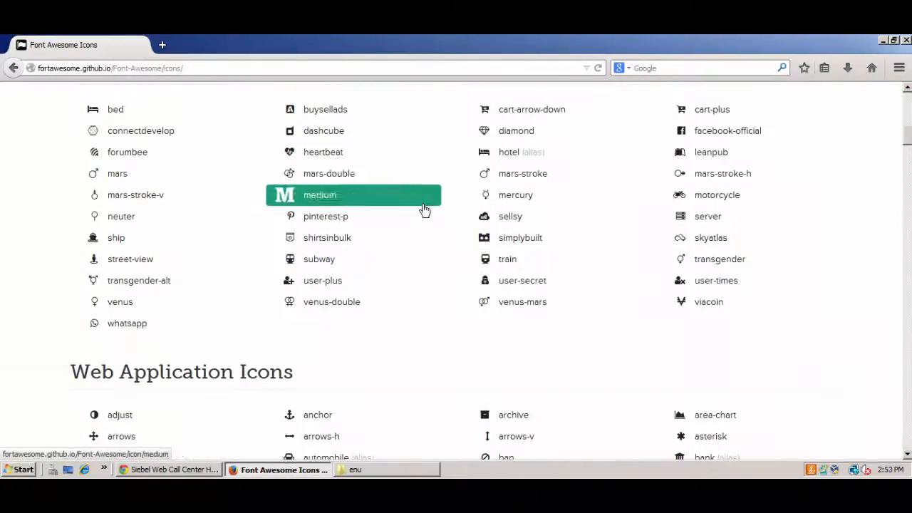
{"action": "mouse_move", "coordinate": [499, 288]}
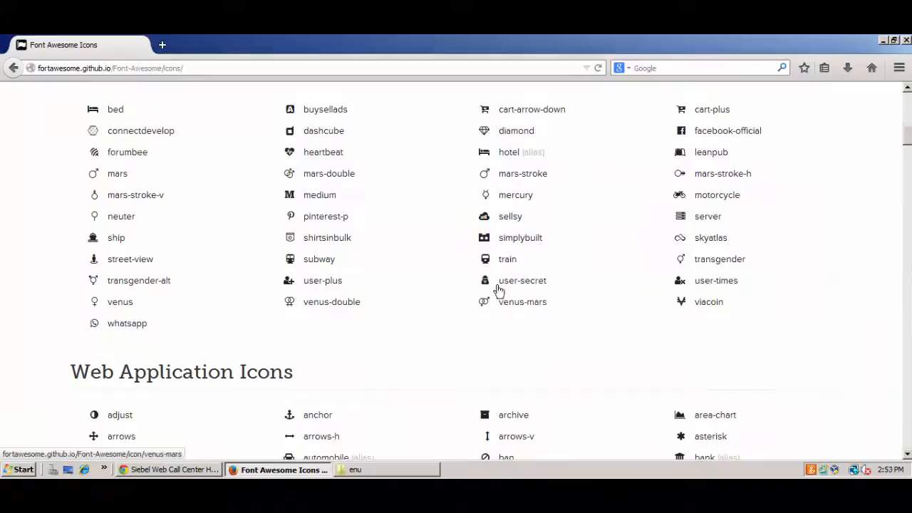
Open the sellsy icon page and select its Unicode value f213.
{"action": "left_click", "coordinate": [510, 217]}
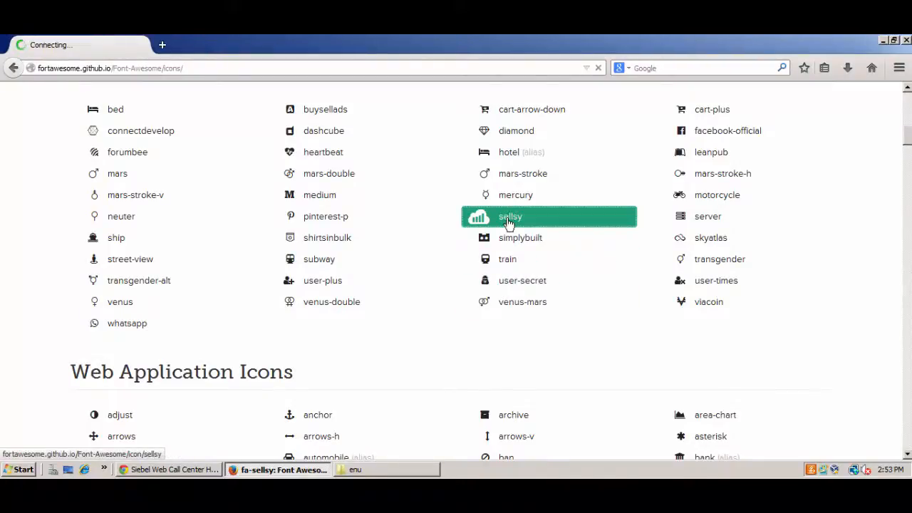
{"action": "left_click", "coordinate": [510, 216]}
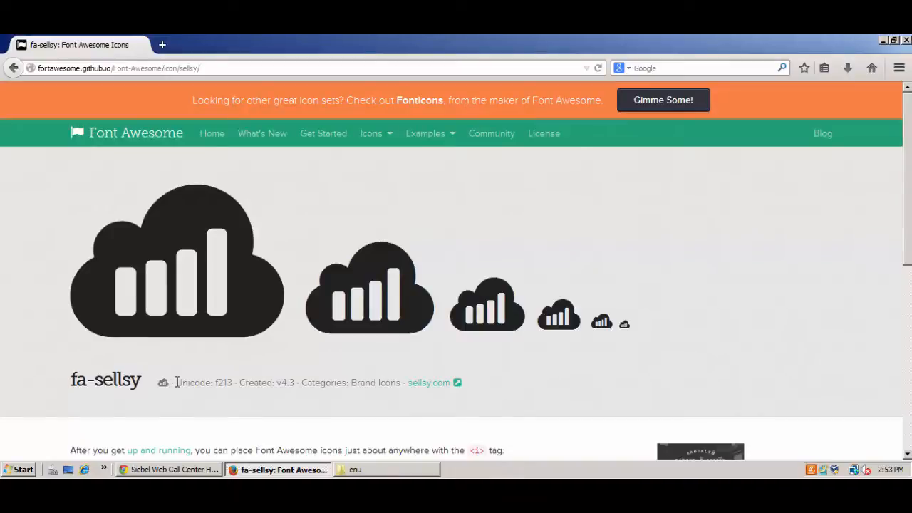
{"action": "double_click", "coordinate": [202, 382]}
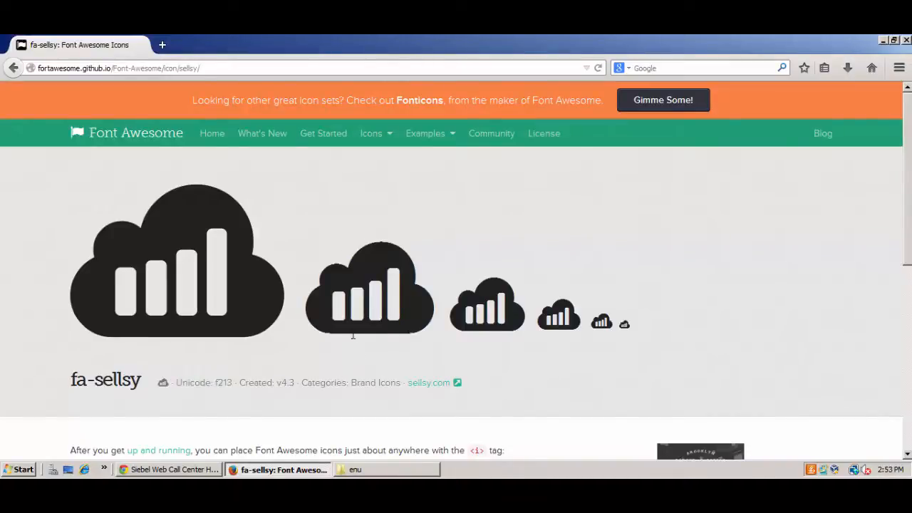
{"action": "mouse_move", "coordinate": [44, 102]}
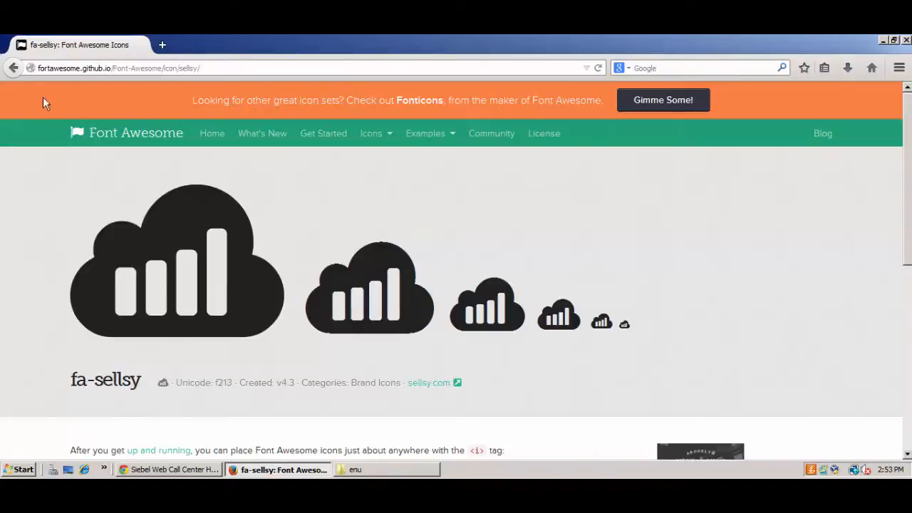
Download the Font Awesome package and open the zip in WinRAR.
{"action": "left_click", "coordinate": [11, 68]}
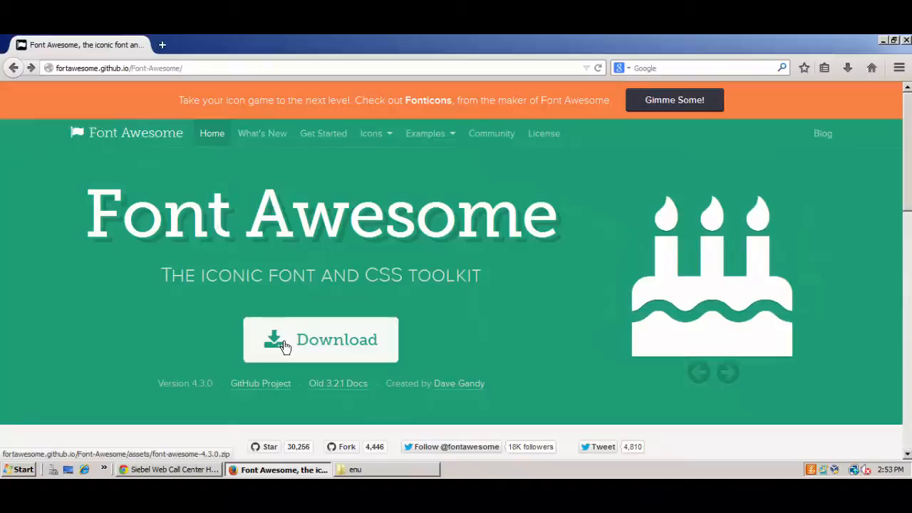
{"action": "left_click", "coordinate": [321, 339]}
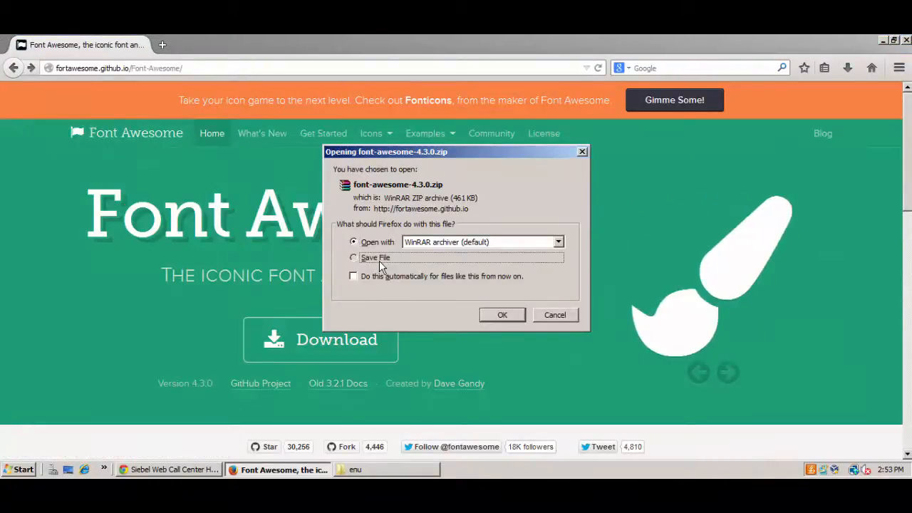
{"action": "left_click", "coordinate": [501, 315]}
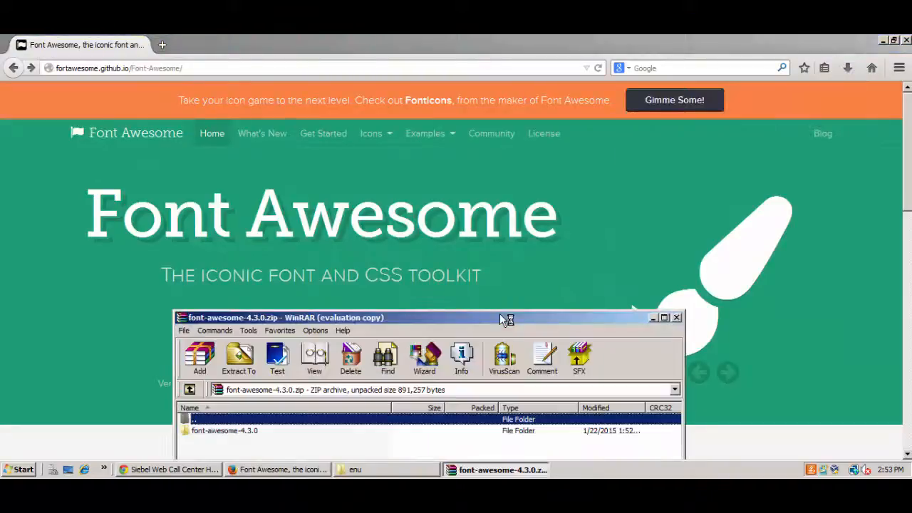
{"action": "left_click_drag", "start_coordinate": [501, 316], "coordinate": [492, 114]}
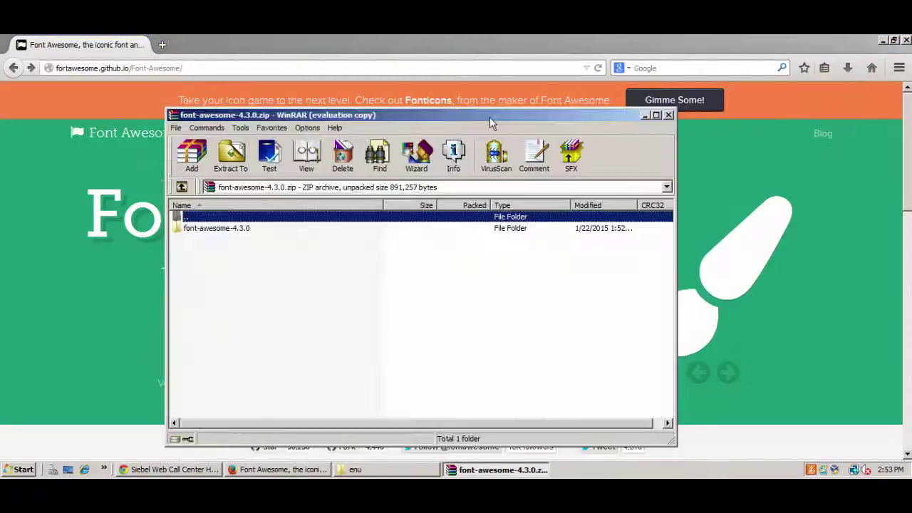
Browse font-awesome-4.3.0's css and fonts folders listing the six font files.
{"action": "double_click", "coordinate": [216, 228]}
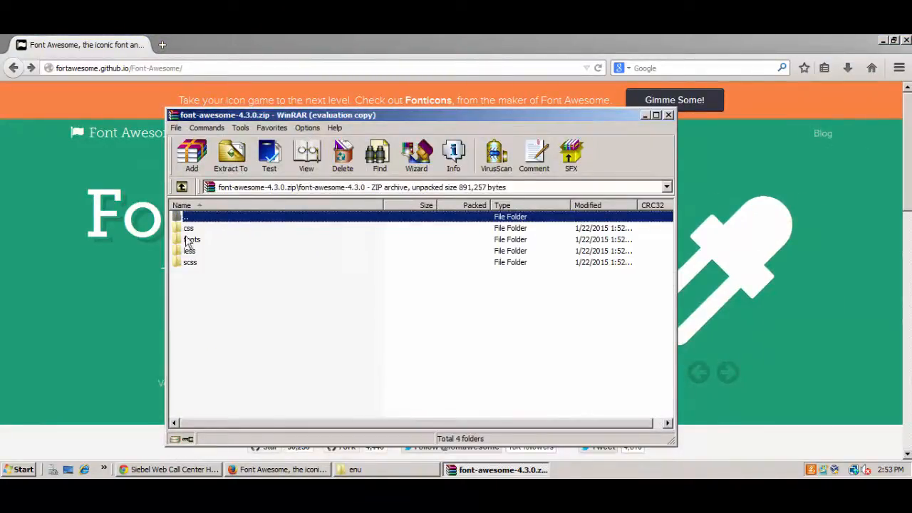
{"action": "double_click", "coordinate": [188, 228]}
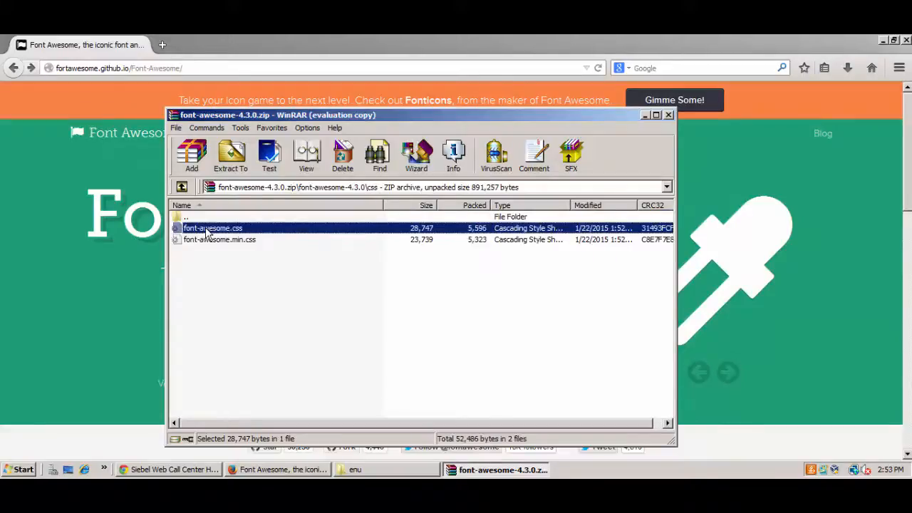
{"action": "left_click", "coordinate": [183, 187]}
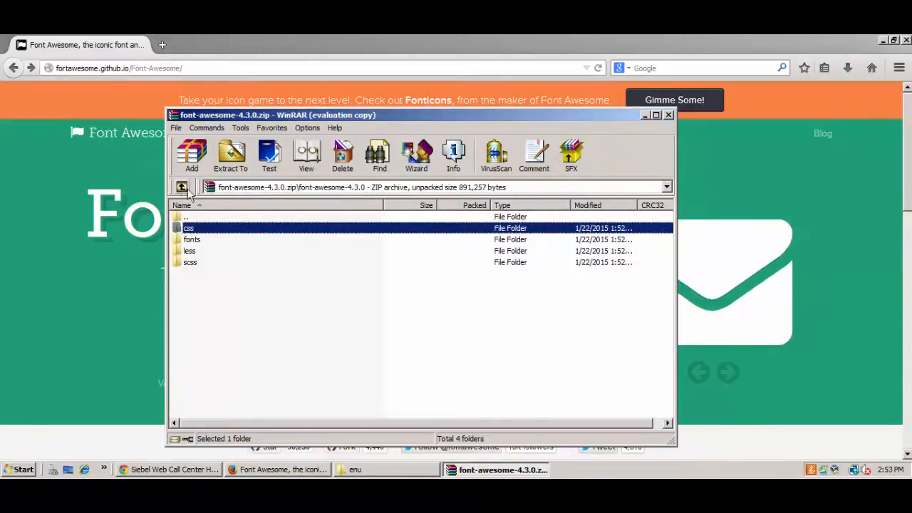
{"action": "double_click", "coordinate": [190, 239]}
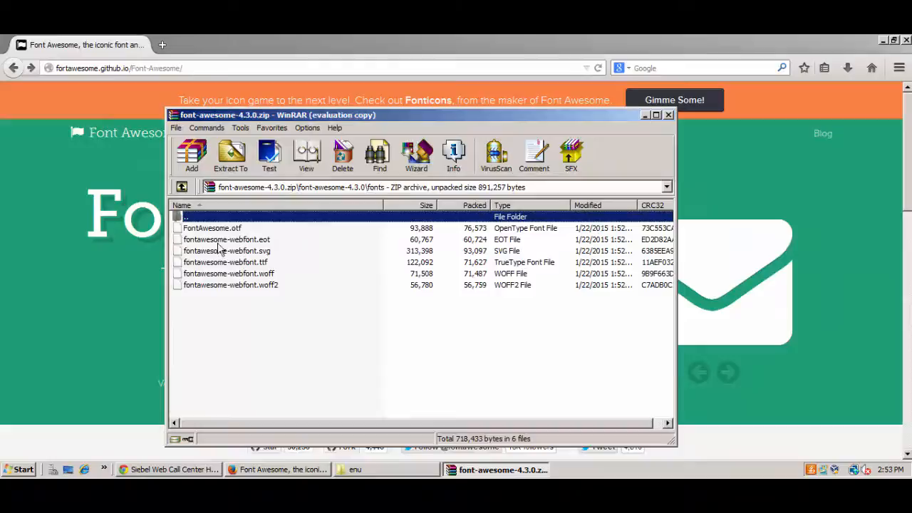
{"action": "mouse_move", "coordinate": [255, 279]}
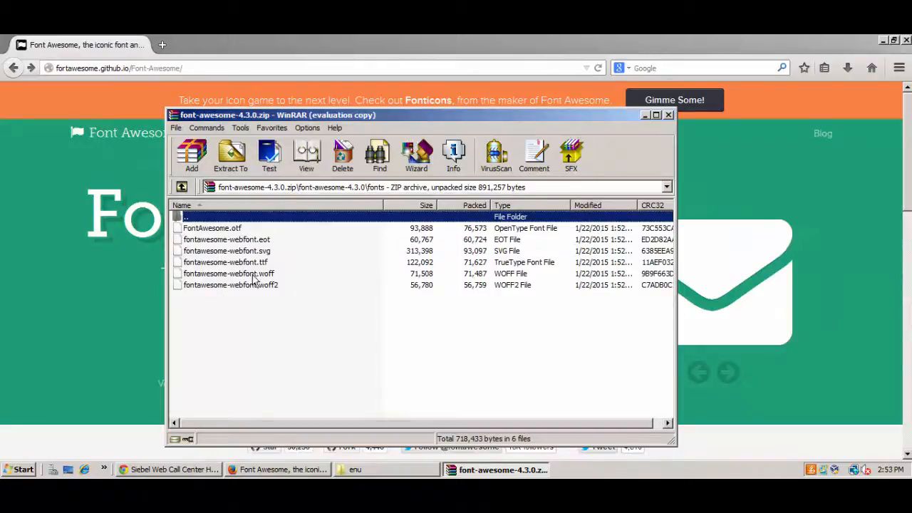
{"action": "left_click", "coordinate": [228, 274]}
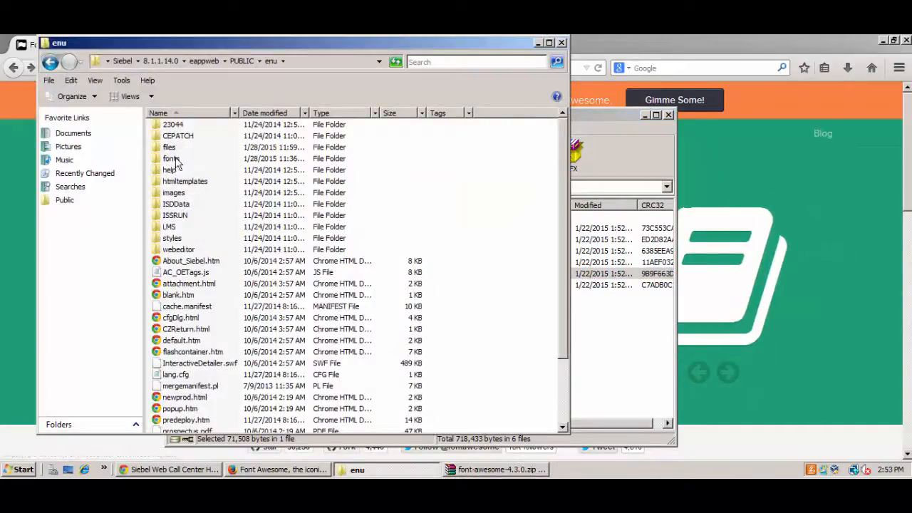
{"action": "left_click", "coordinate": [171, 158]}
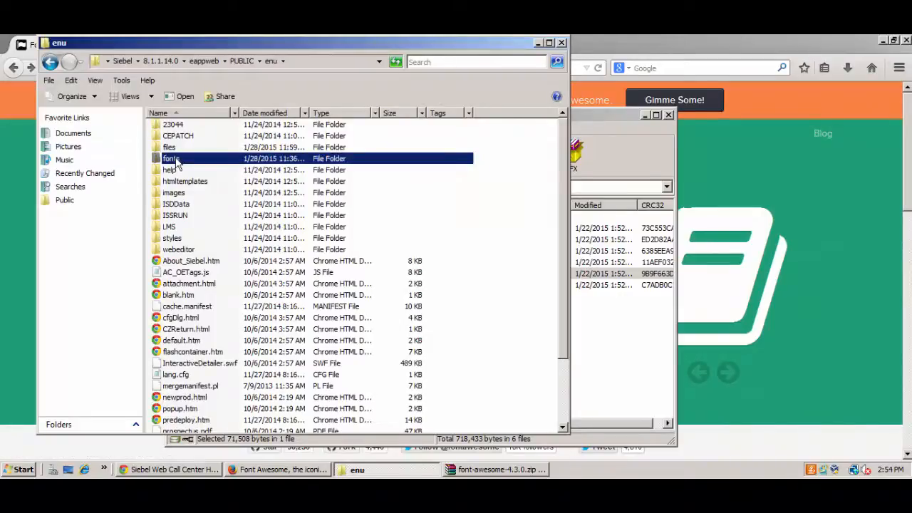
{"action": "mouse_move", "coordinate": [171, 158]}
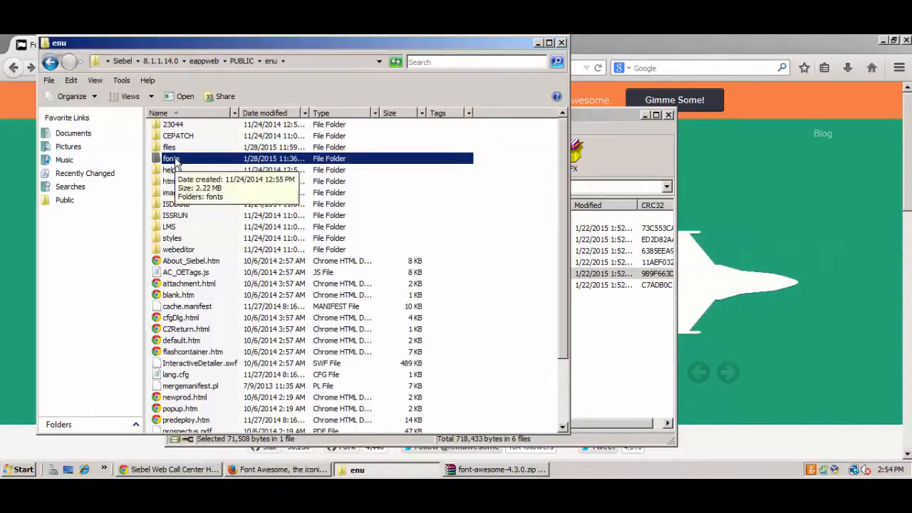
{"action": "double_click", "coordinate": [171, 158]}
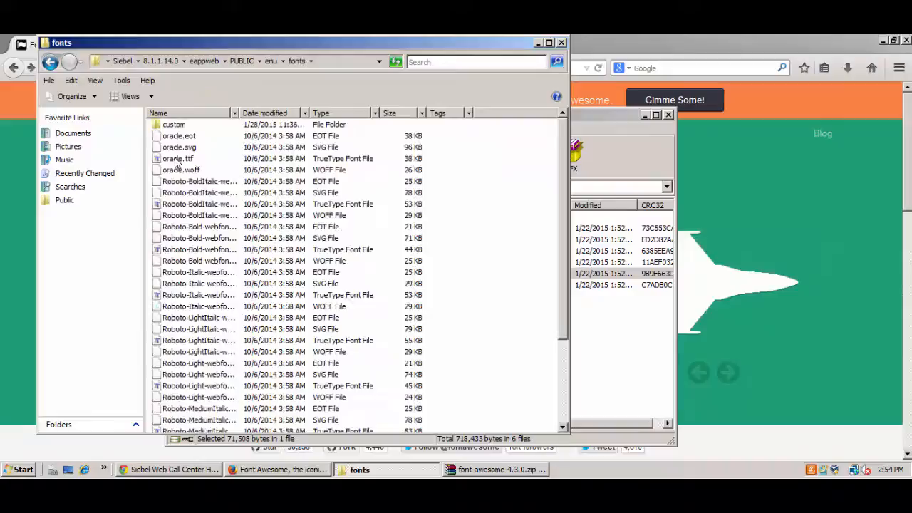
{"action": "scroll", "scroll_direction": "down", "scroll_amount": 3}
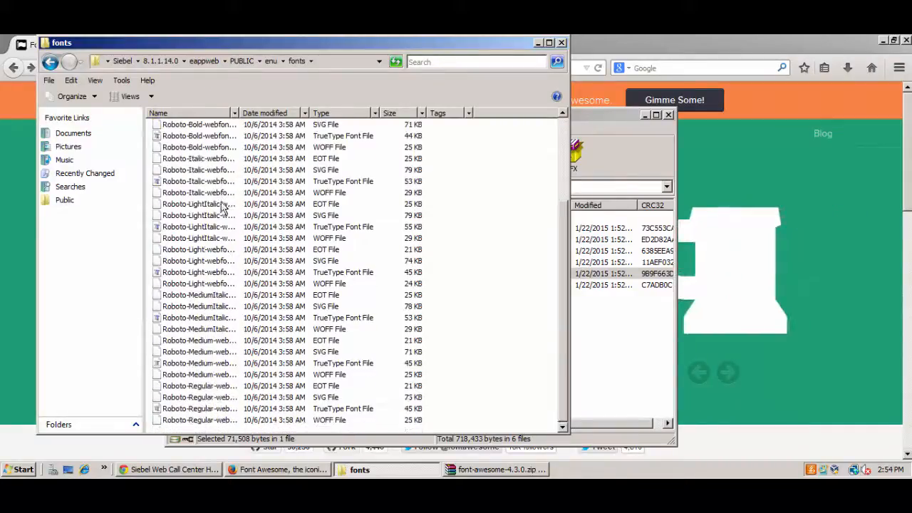
{"action": "scroll", "scroll_direction": "up", "scroll_amount": 3}
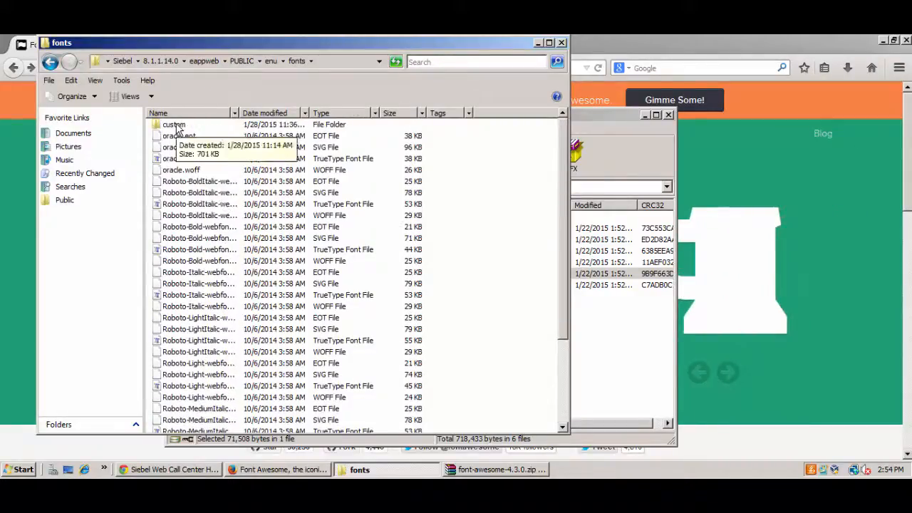
{"action": "left_click", "coordinate": [178, 158]}
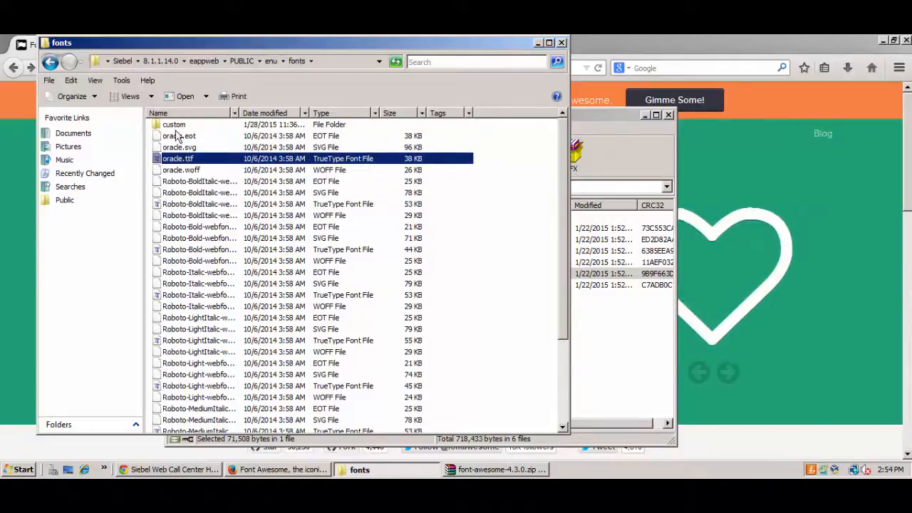
{"action": "double_click", "coordinate": [174, 125]}
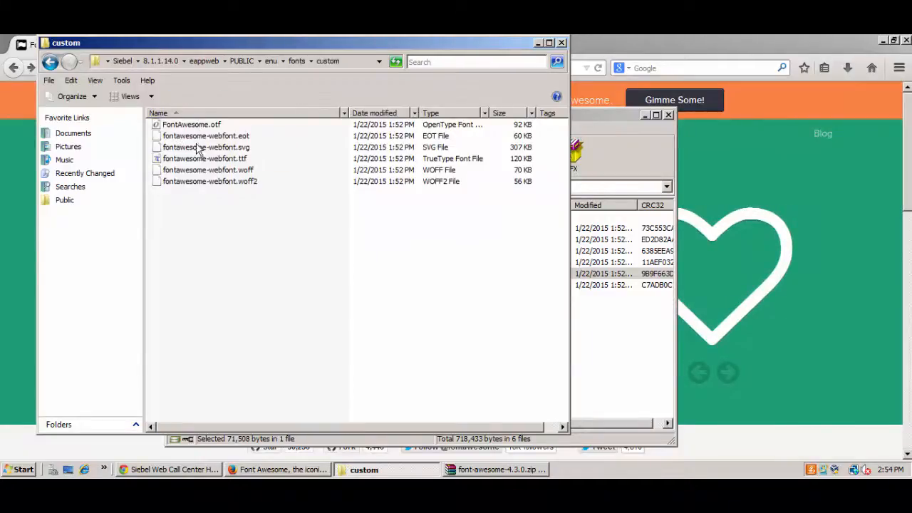
{"action": "mouse_move", "coordinate": [210, 181]}
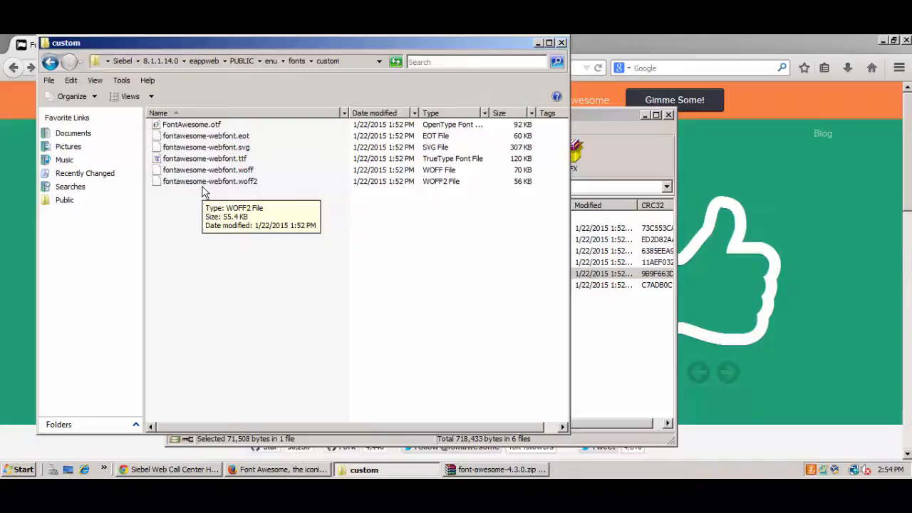
{"action": "left_click", "coordinate": [270, 61]}
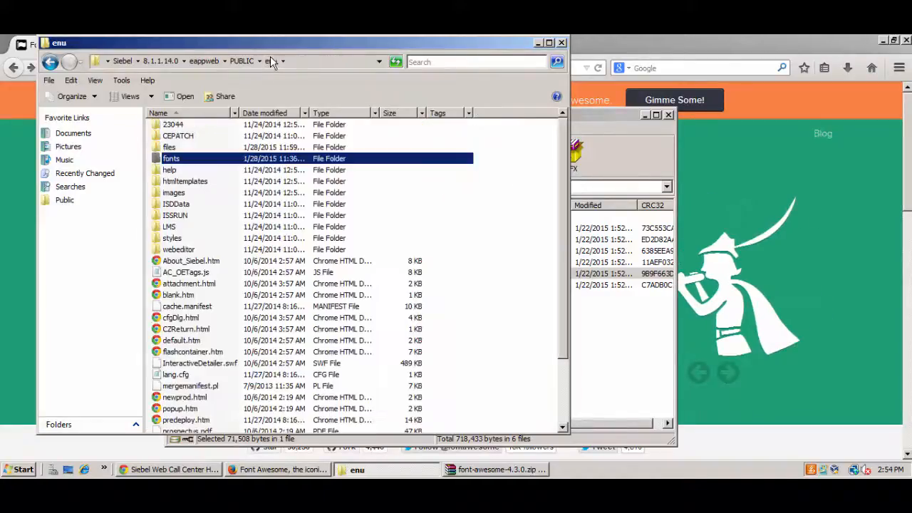
Open the files/custom folder and open custom.css in Notepad.
{"action": "left_click", "coordinate": [170, 147]}
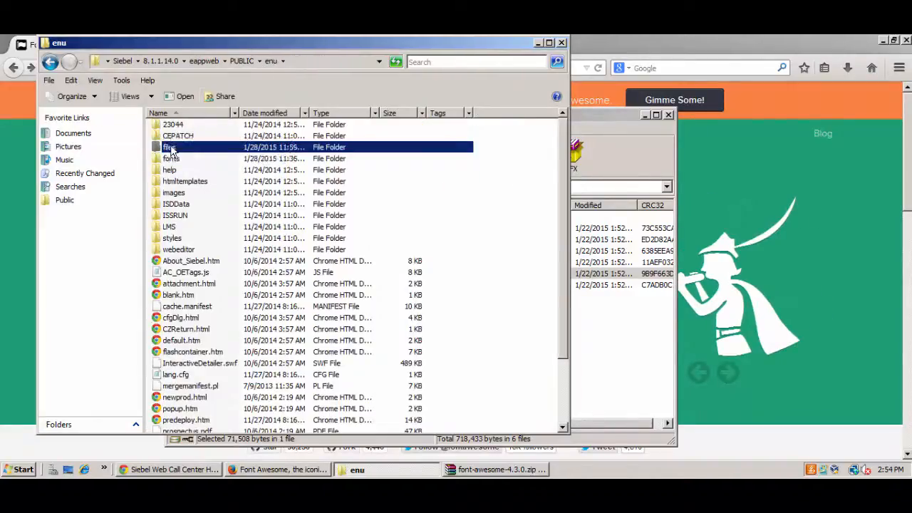
{"action": "double_click", "coordinate": [168, 147]}
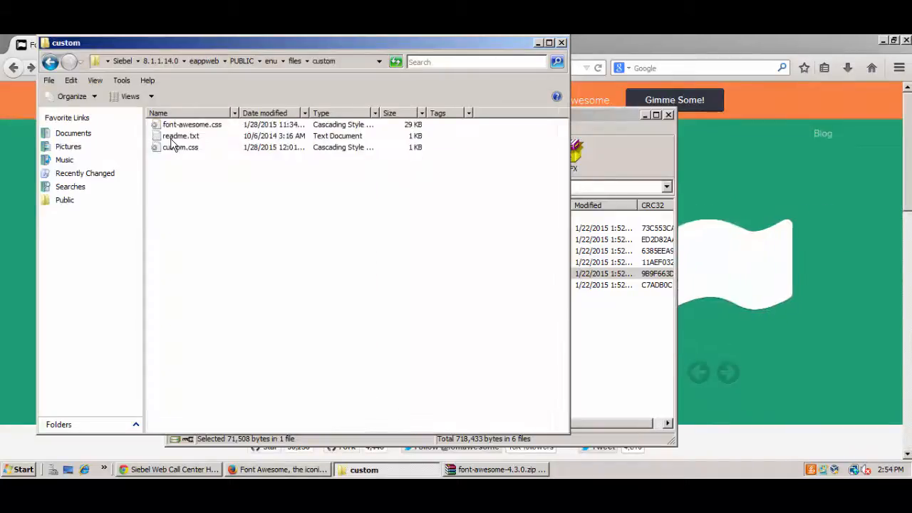
{"action": "left_click", "coordinate": [191, 124]}
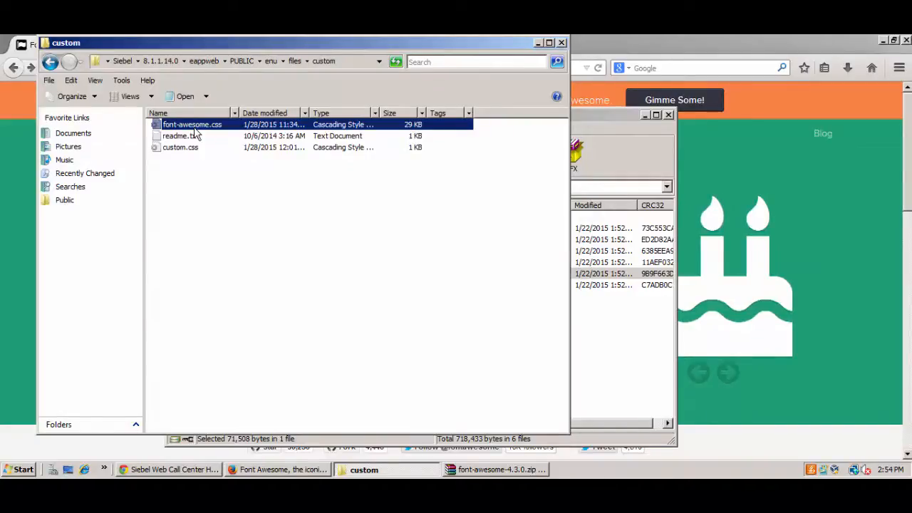
{"action": "mouse_move", "coordinate": [182, 152]}
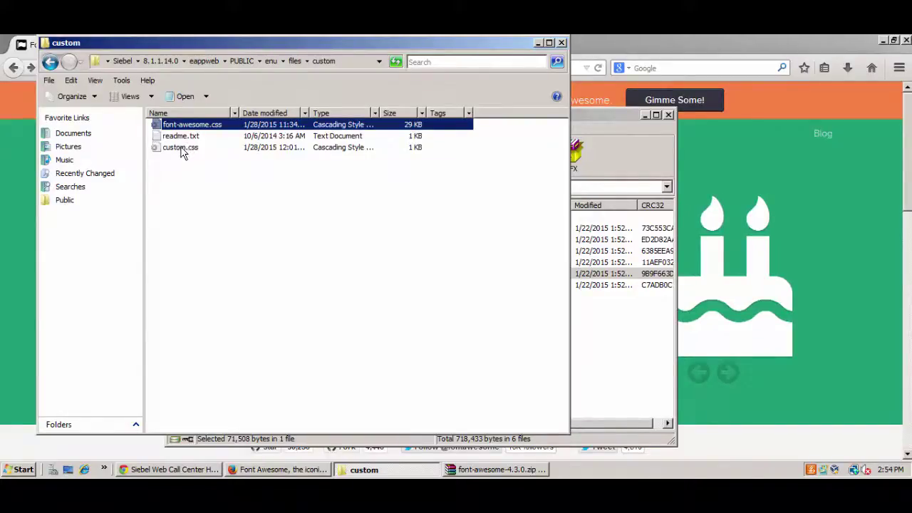
{"action": "double_click", "coordinate": [179, 147]}
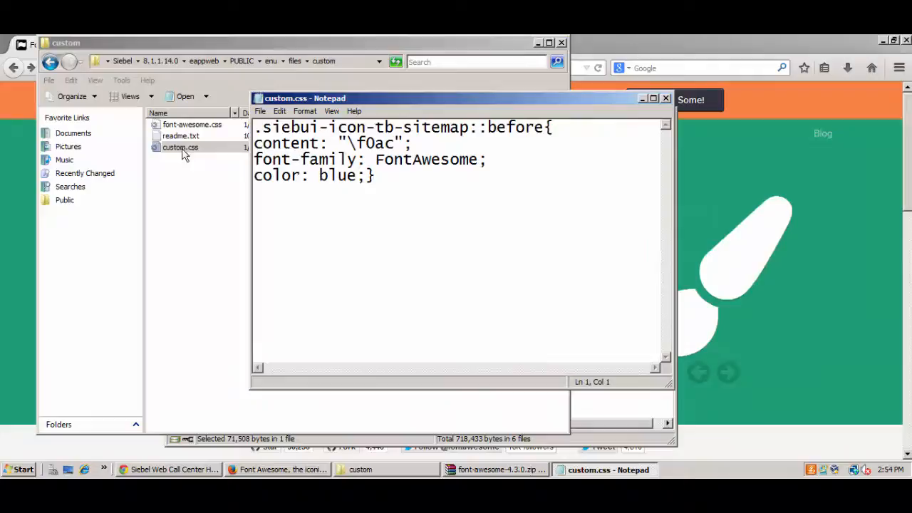
Highlight the sitemap icon CSS rule in custom.css, then switch back to Chrome.
{"action": "key", "text": "ctrl+a"}
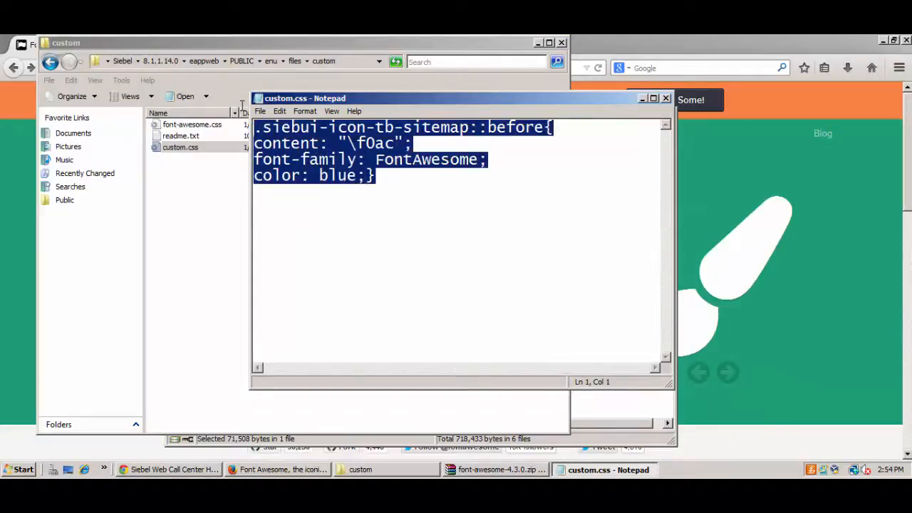
{"action": "left_click", "coordinate": [283, 159]}
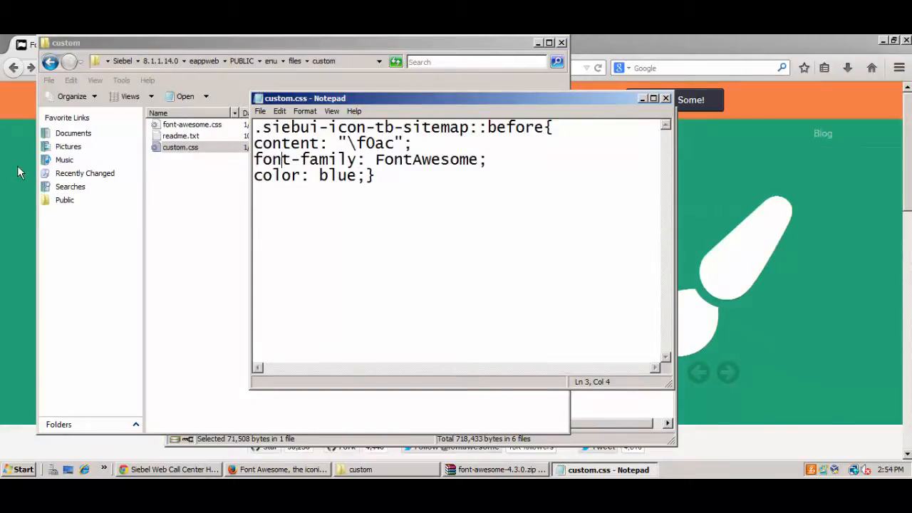
{"action": "left_click", "coordinate": [171, 468]}
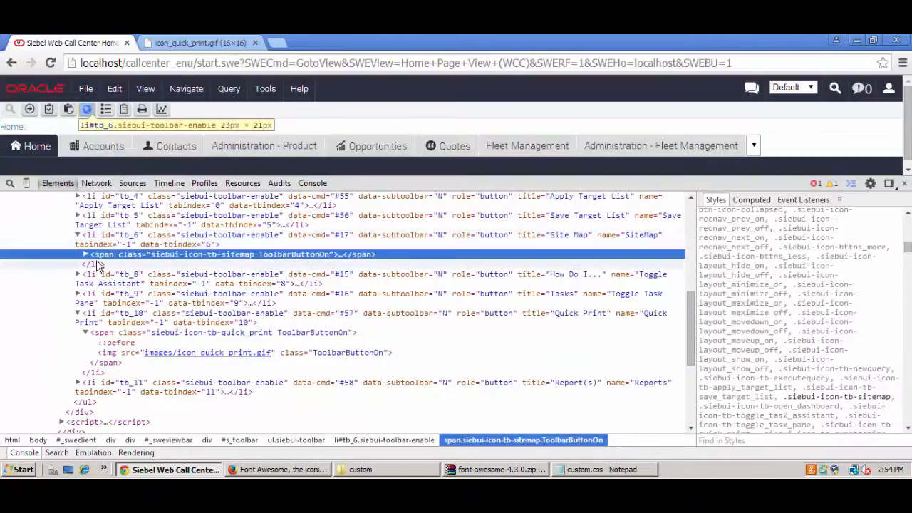
Expand the siebui-icon-tb-sitemap span revealing its ::before and icon_sitemap_1.gif image.
{"action": "left_click", "coordinate": [86, 254]}
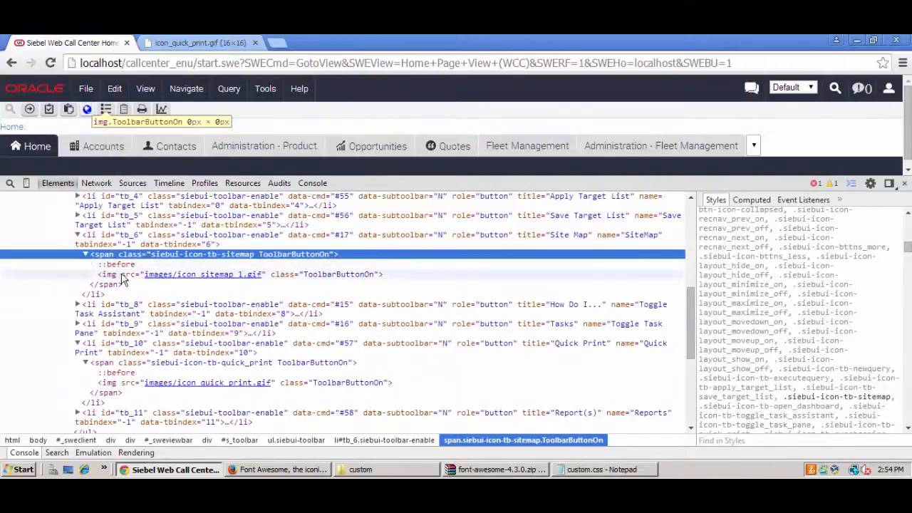
{"action": "mouse_move", "coordinate": [202, 273]}
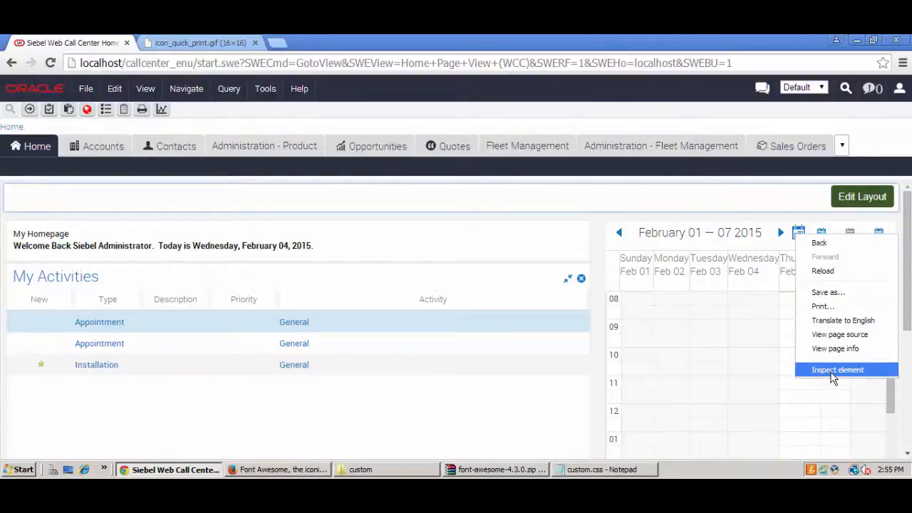
Inspect the date-picker button and select its ::before content value \e68b.
{"action": "left_click", "coordinate": [838, 369]}
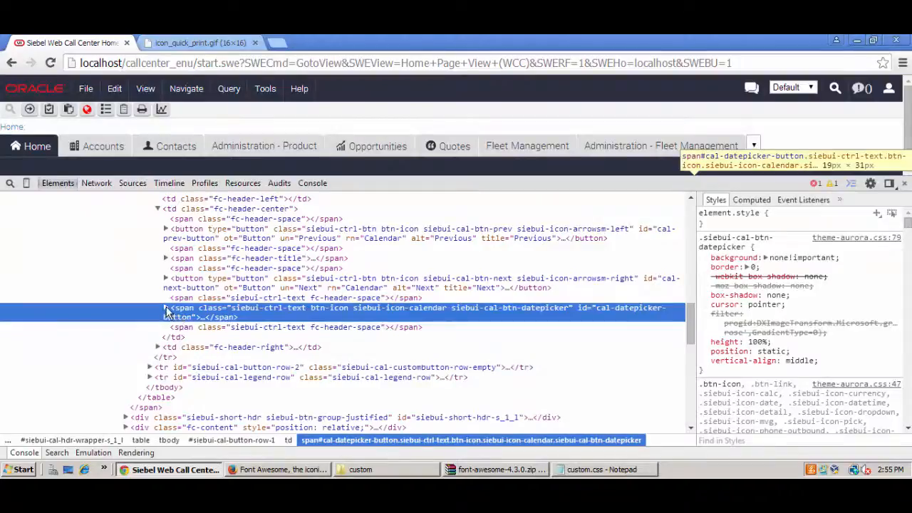
{"action": "left_click", "coordinate": [165, 308]}
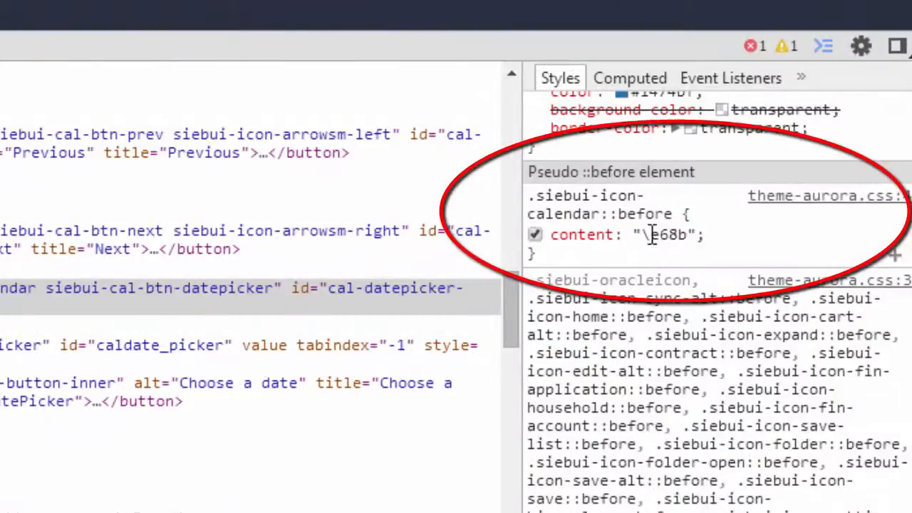
{"action": "double_click", "coordinate": [667, 234]}
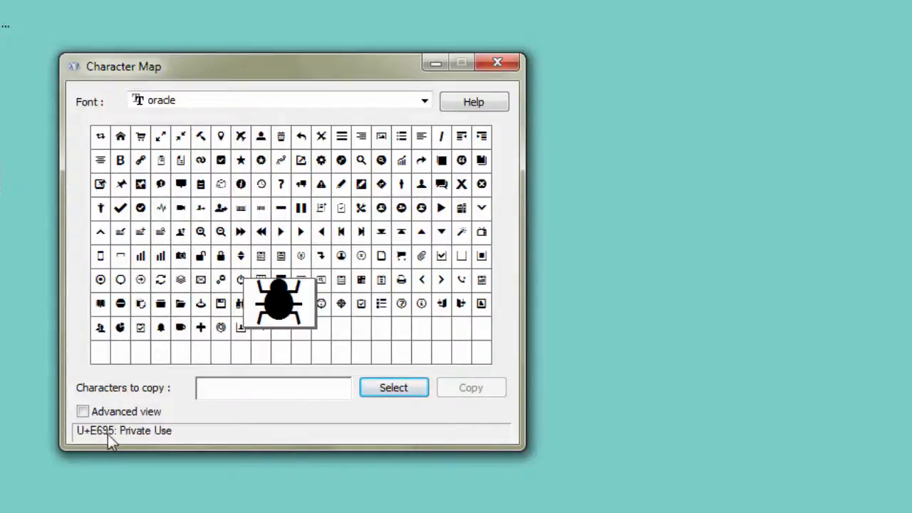
{"action": "mouse_move", "coordinate": [268, 501]}
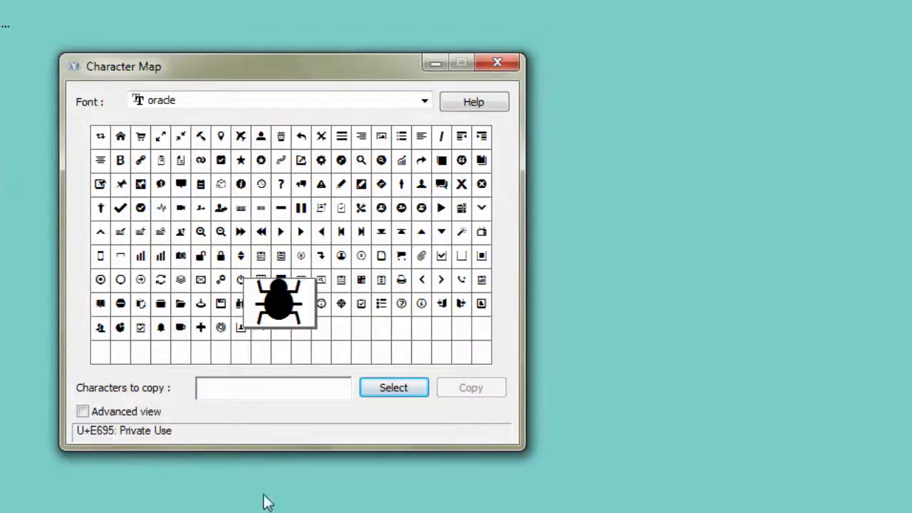